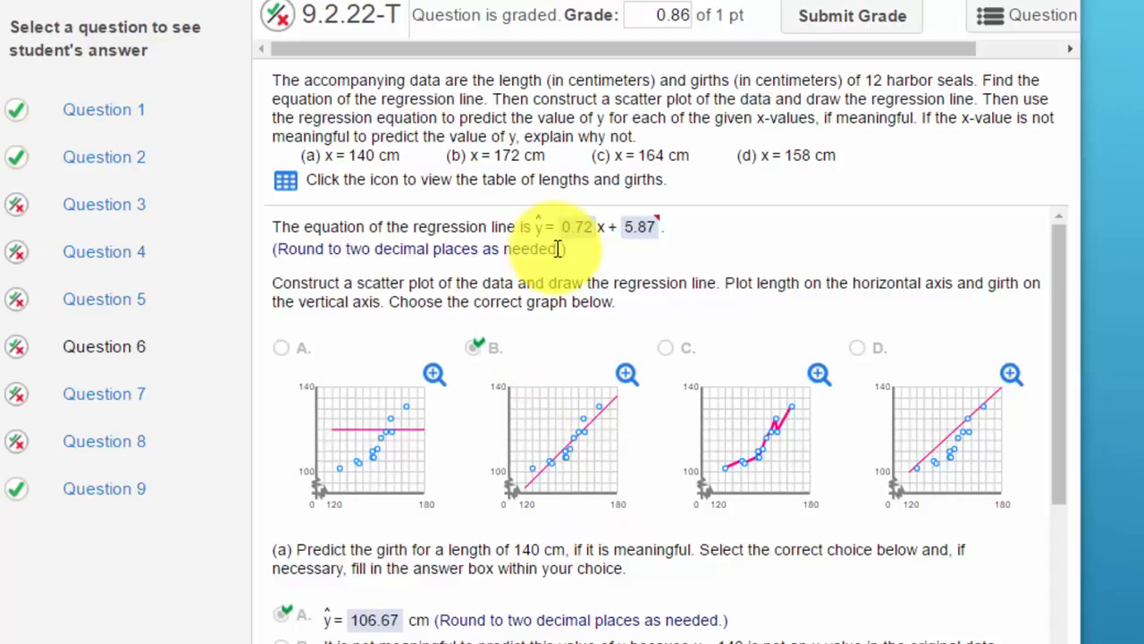
{"action": "mouse_move", "coordinate": [286, 182]}
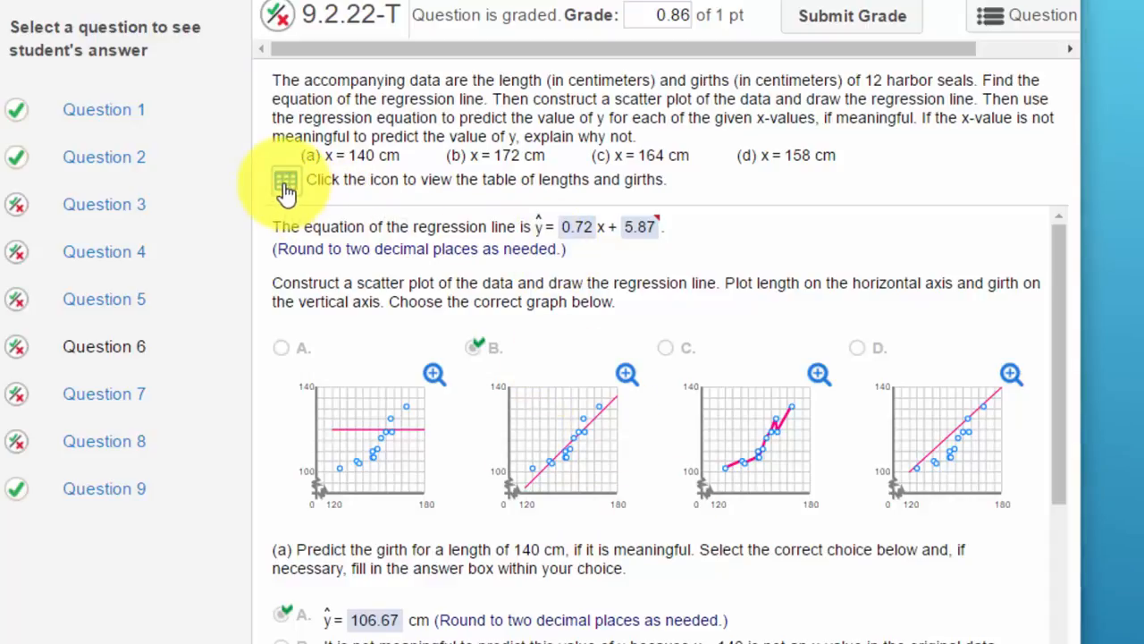
Step: View the Lengths and Girths table and export it with the Open in Excel option
{"action": "left_click", "coordinate": [286, 179]}
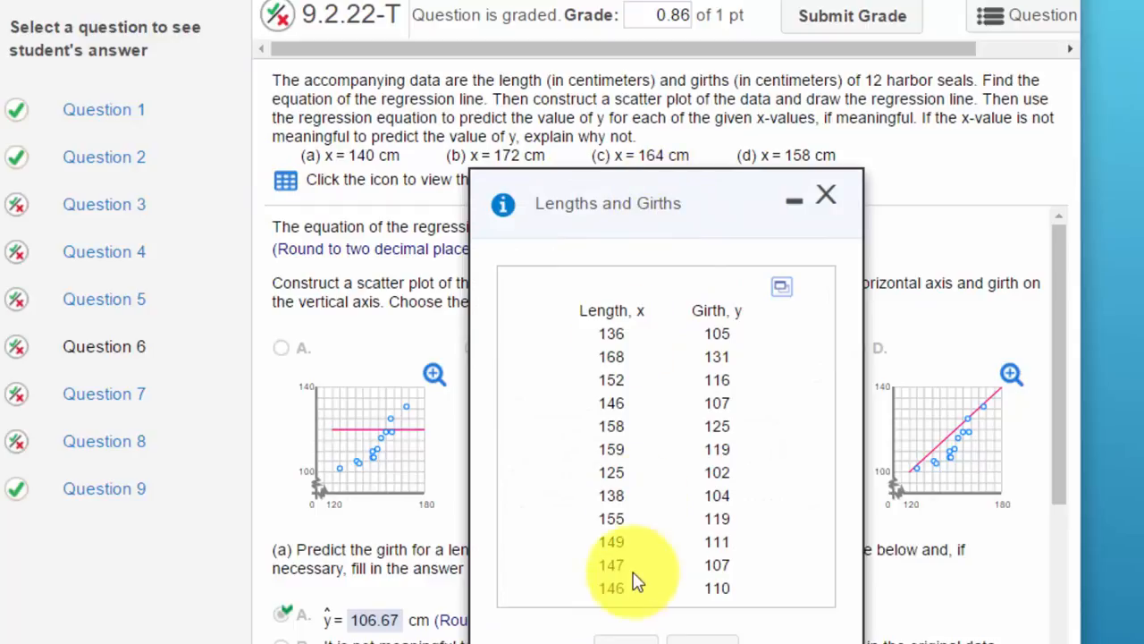
{"action": "mouse_move", "coordinate": [640, 403]}
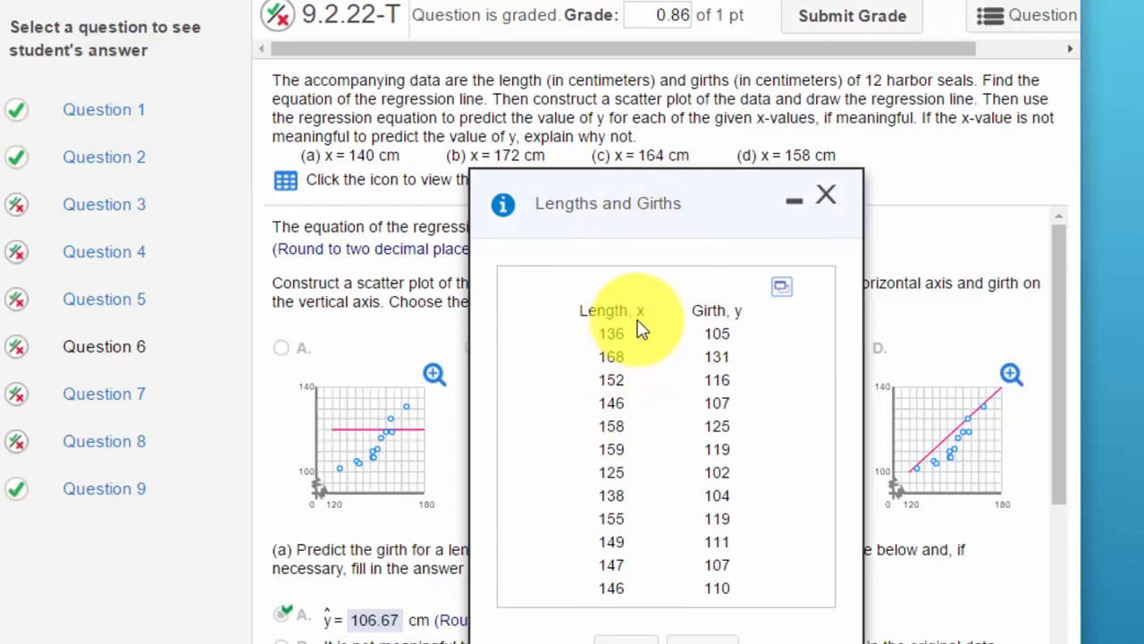
{"action": "mouse_move", "coordinate": [670, 375]}
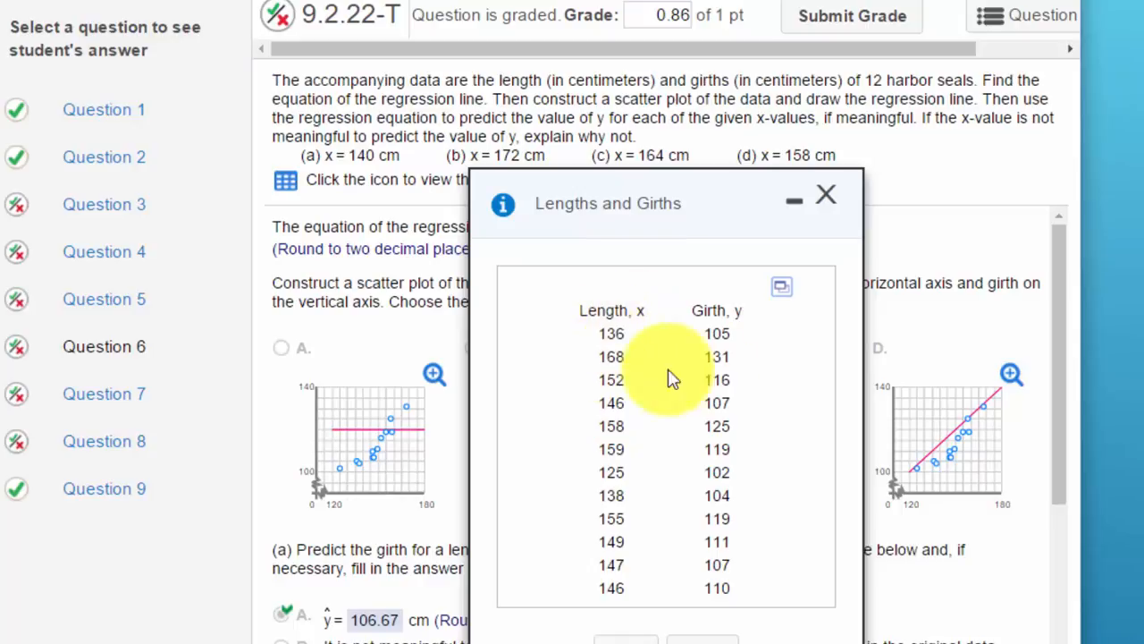
{"action": "mouse_move", "coordinate": [743, 340]}
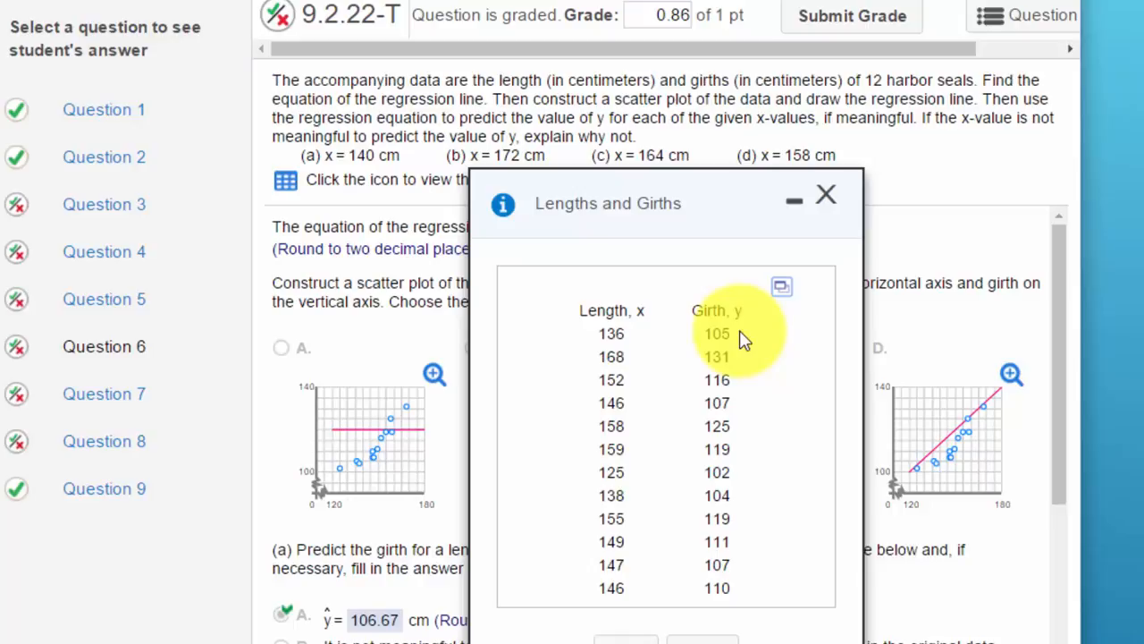
{"action": "mouse_move", "coordinate": [785, 329]}
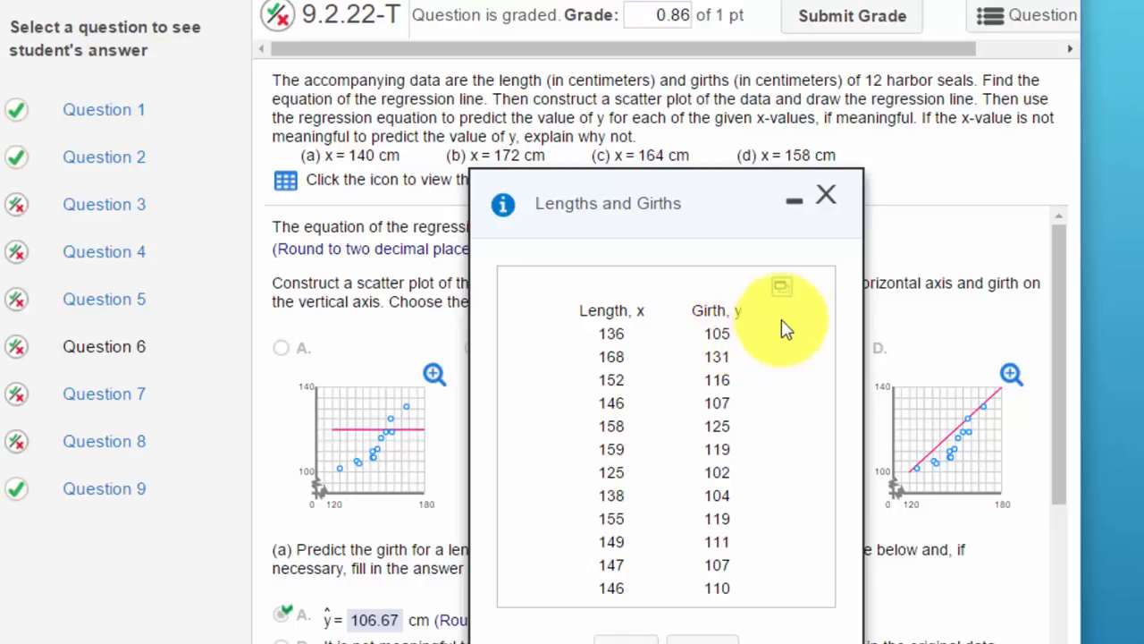
{"action": "left_click", "coordinate": [780, 286]}
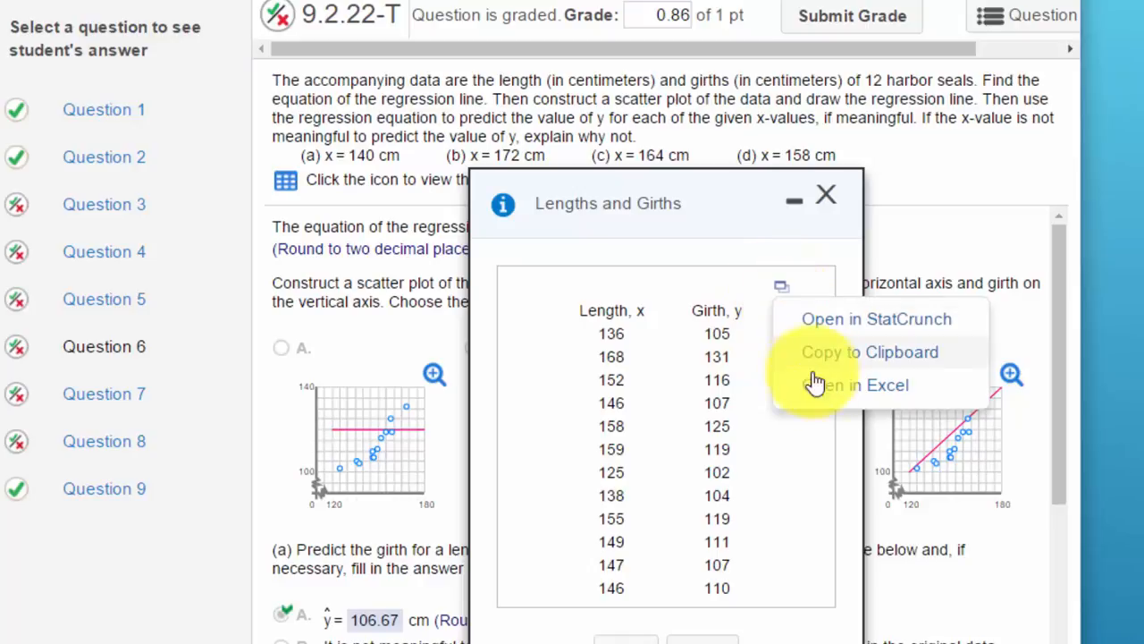
{"action": "left_click", "coordinate": [819, 388]}
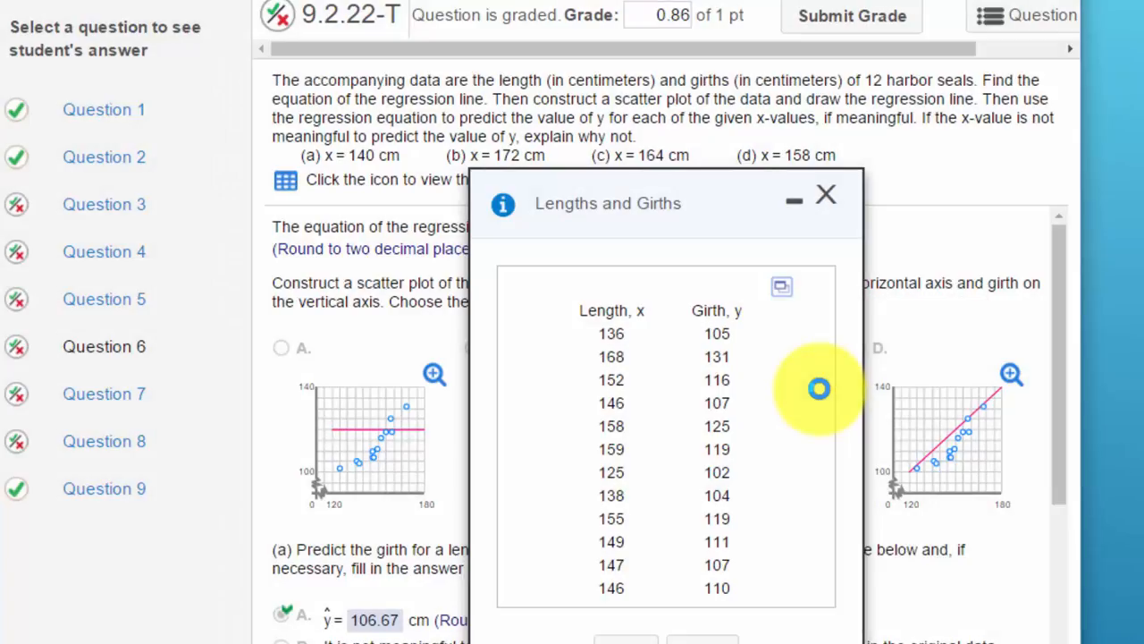
Step: Open the downloaded workbook and enable editing from the Protected View bar
{"action": "left_click", "coordinate": [782, 287]}
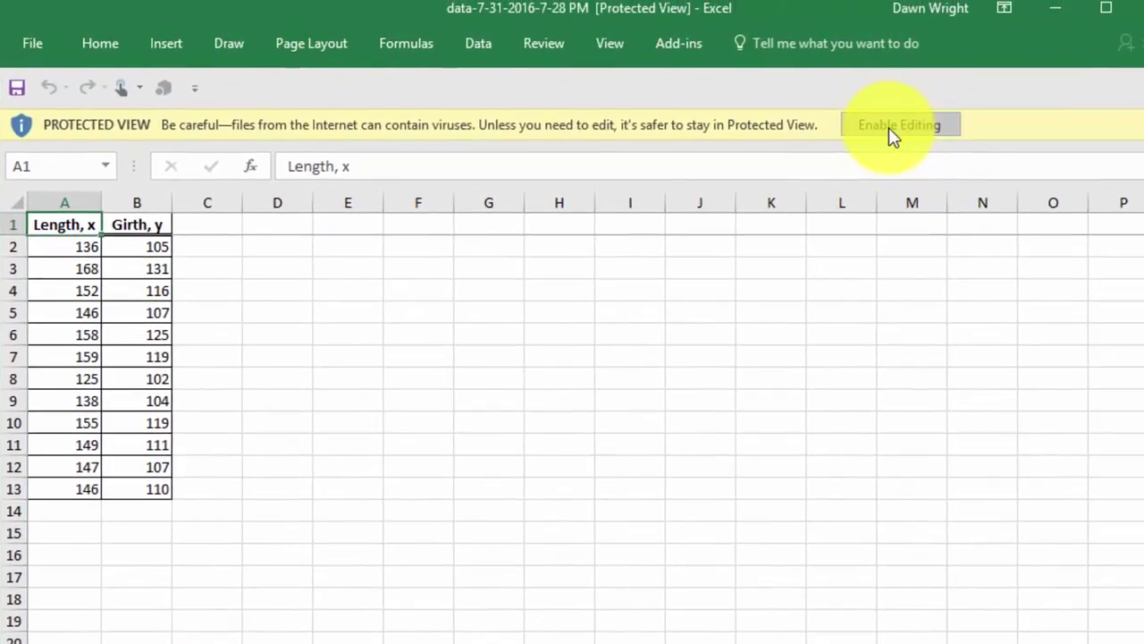
{"action": "left_click", "coordinate": [898, 125]}
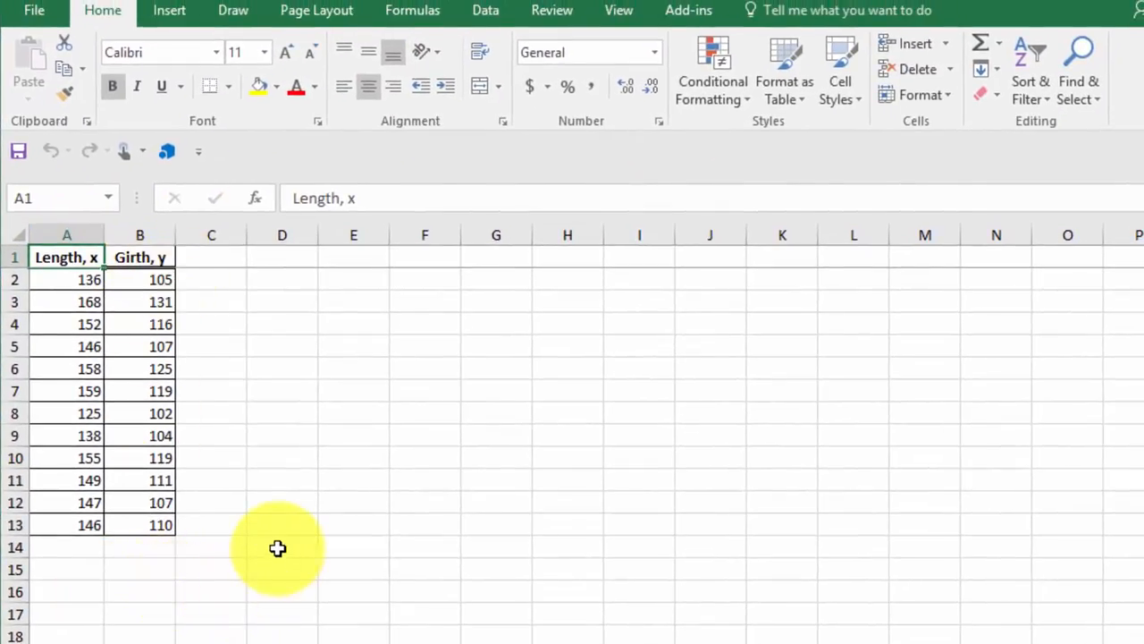
{"action": "mouse_move", "coordinate": [490, 367]}
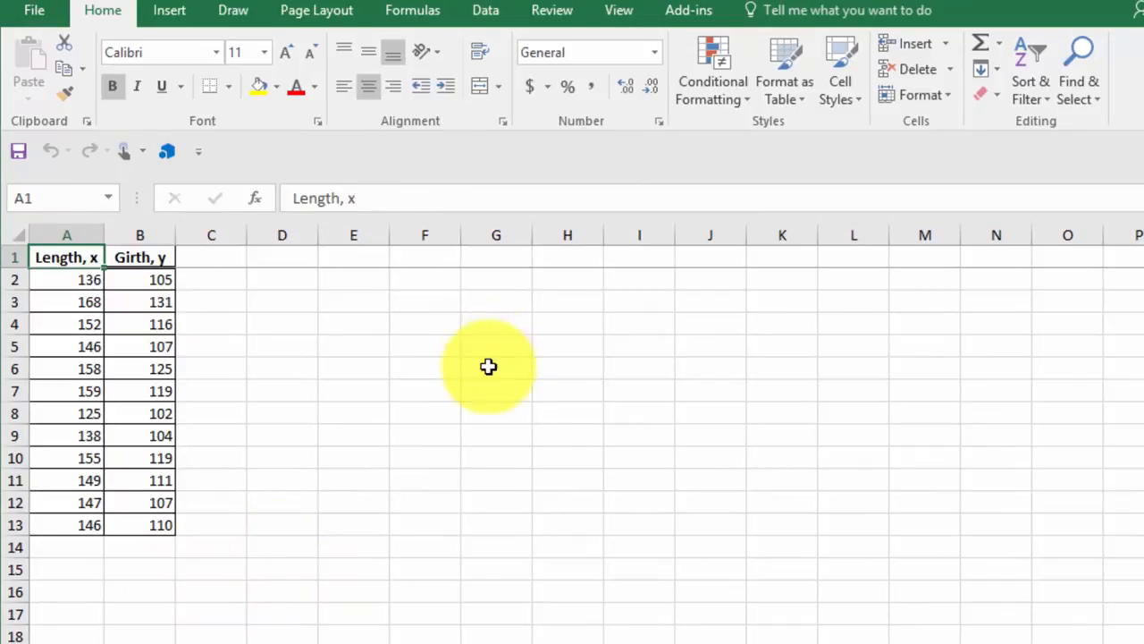
Step: Bring up Insert's recommended charts to preview a scatter of girth against length
{"action": "left_click", "coordinate": [168, 11]}
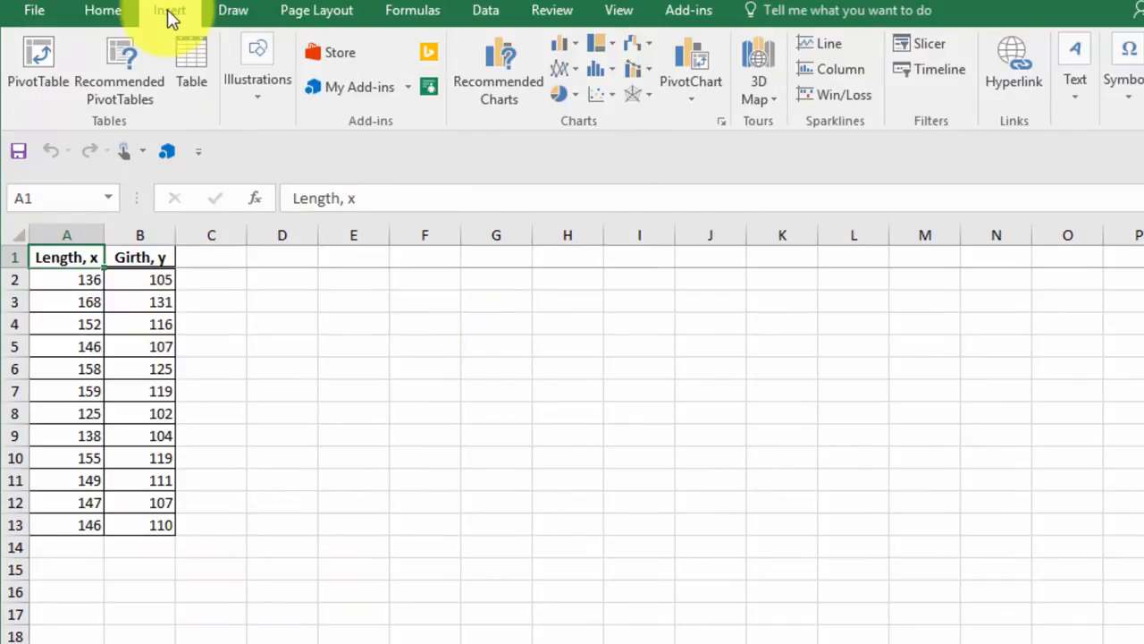
{"action": "mouse_move", "coordinate": [498, 72]}
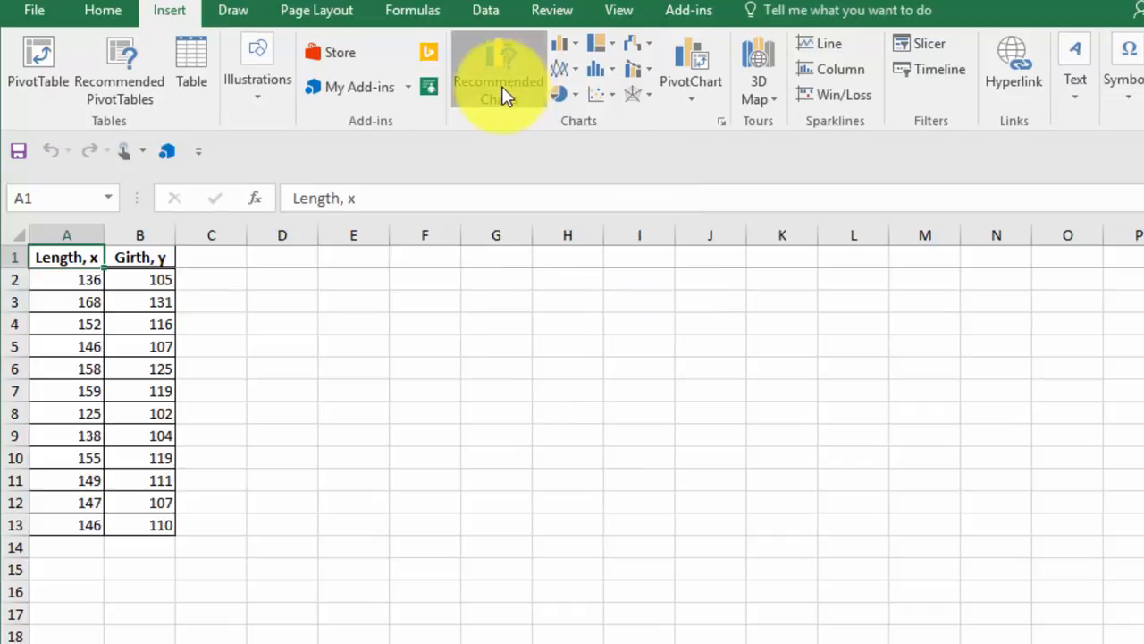
{"action": "left_click", "coordinate": [497, 80]}
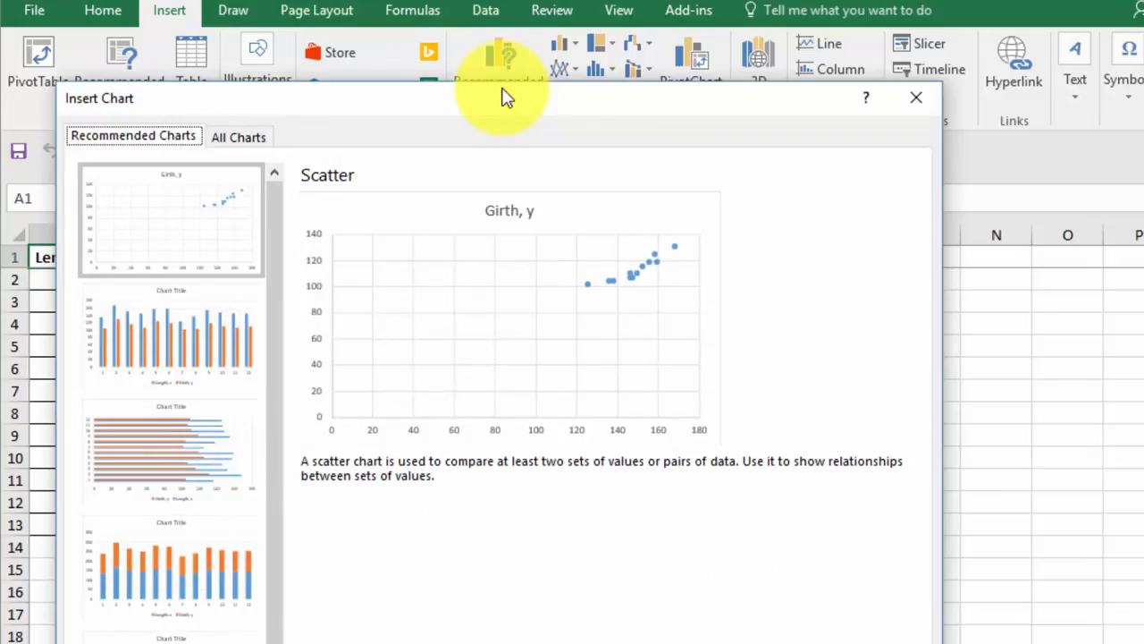
{"action": "mouse_move", "coordinate": [397, 218]}
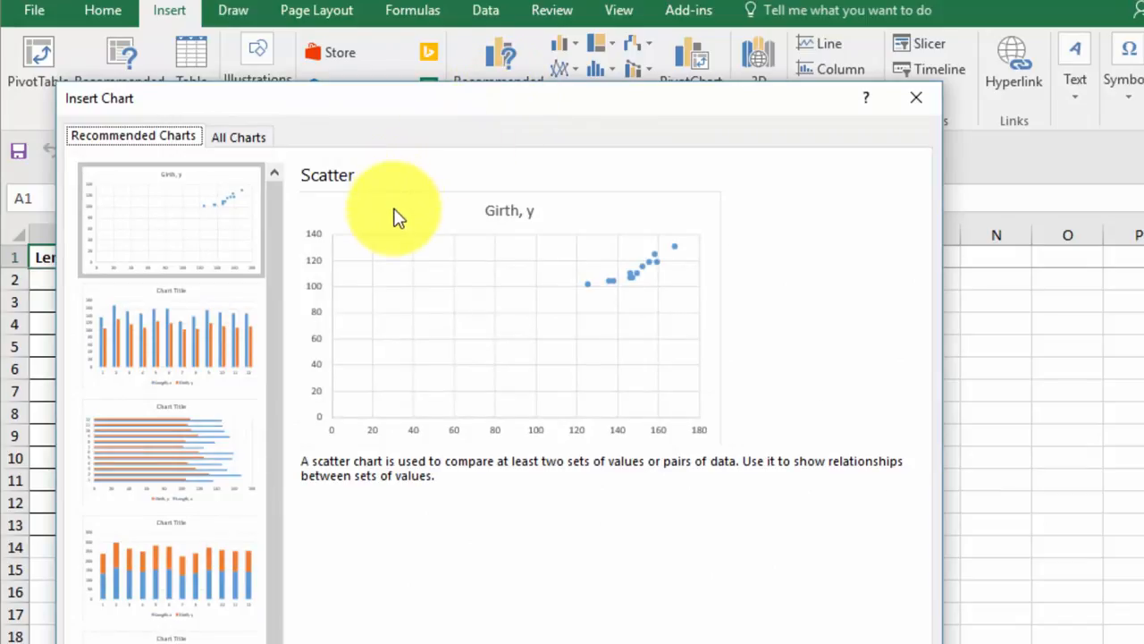
{"action": "mouse_move", "coordinate": [641, 282]}
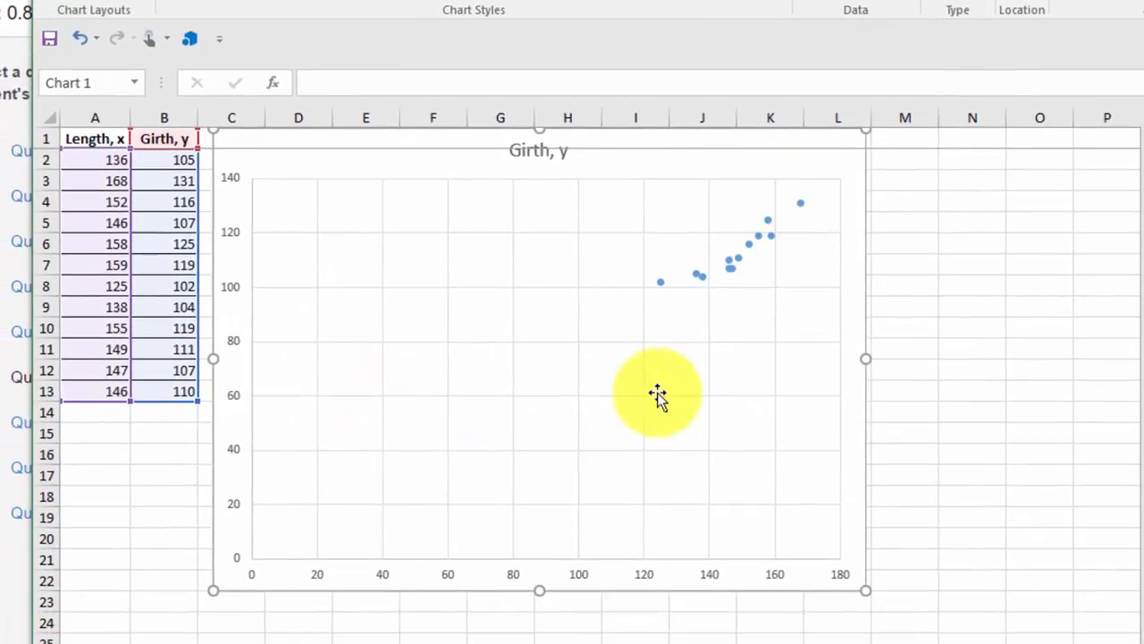
{"action": "mouse_move", "coordinate": [648, 474]}
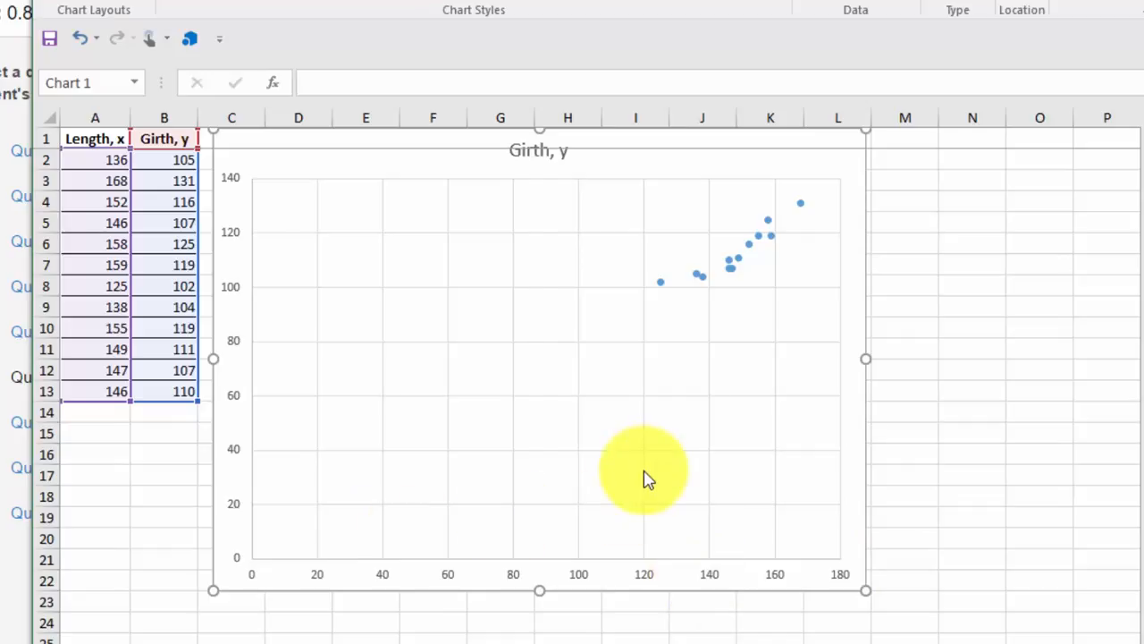
{"action": "mouse_move", "coordinate": [724, 338]}
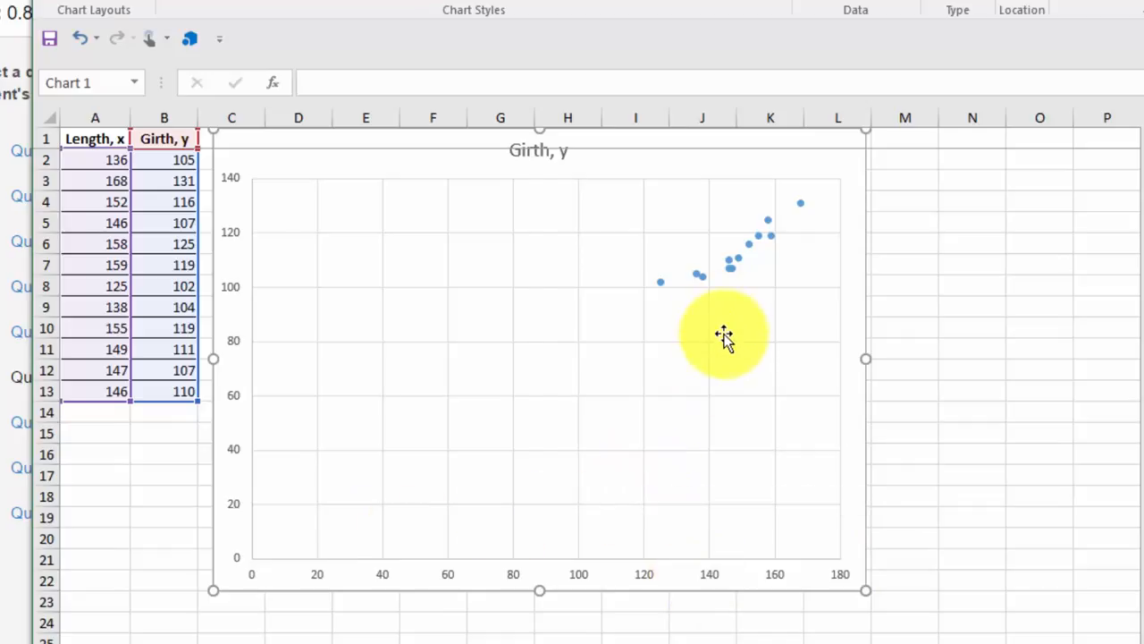
{"action": "mouse_move", "coordinate": [701, 286]}
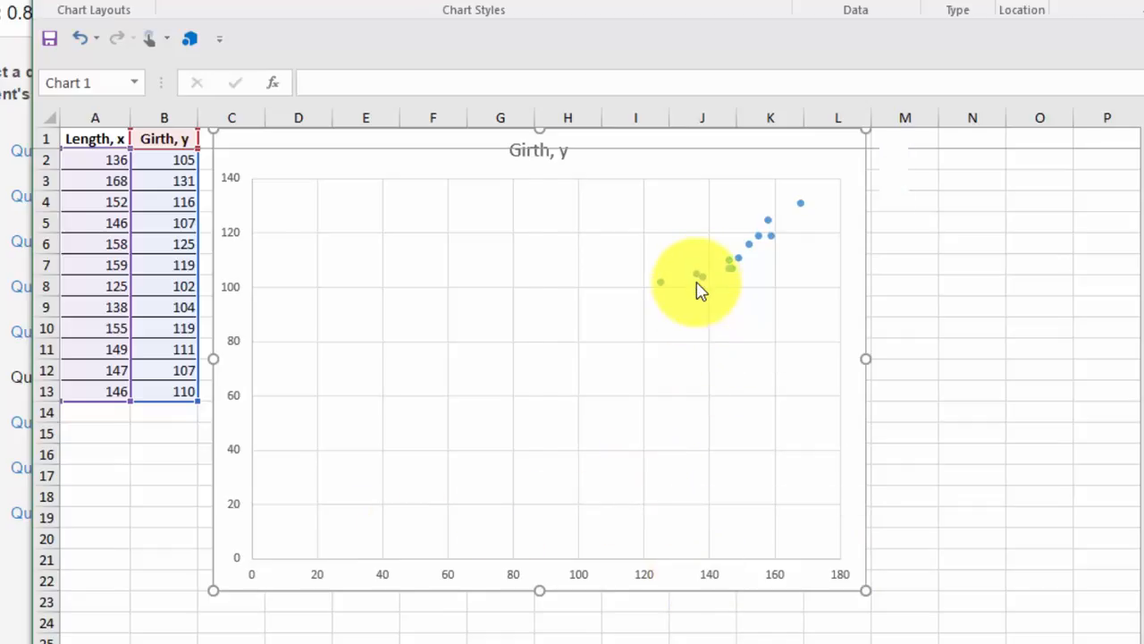
Step: Select the girth data series and add a trendline via Chart Elements, showing trendline types
{"action": "left_click", "coordinate": [697, 282]}
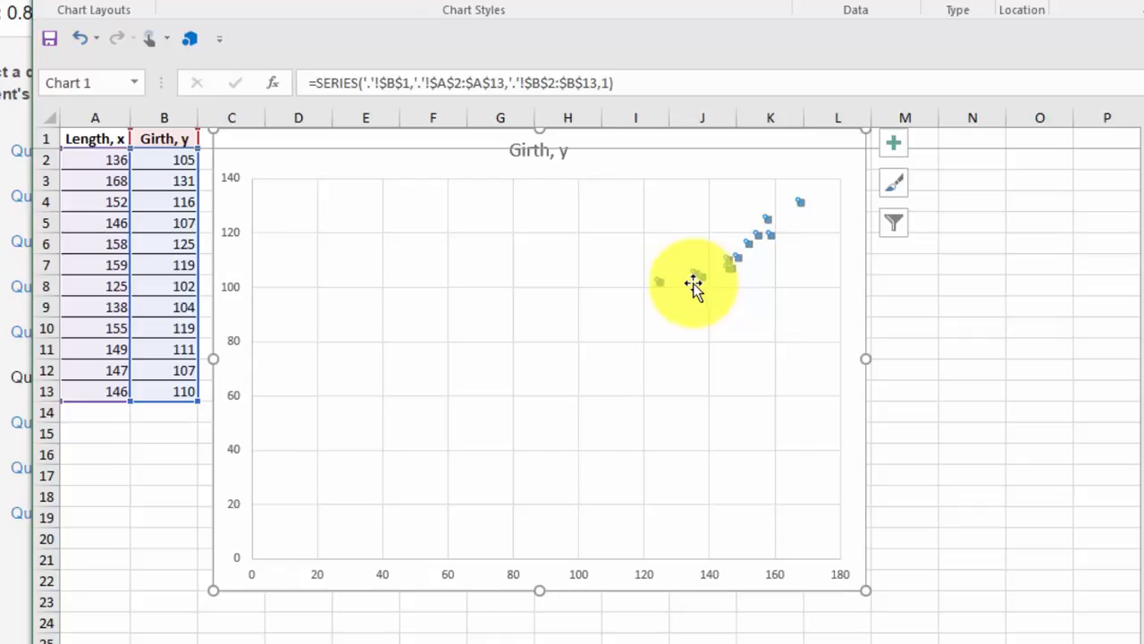
{"action": "mouse_move", "coordinate": [894, 143]}
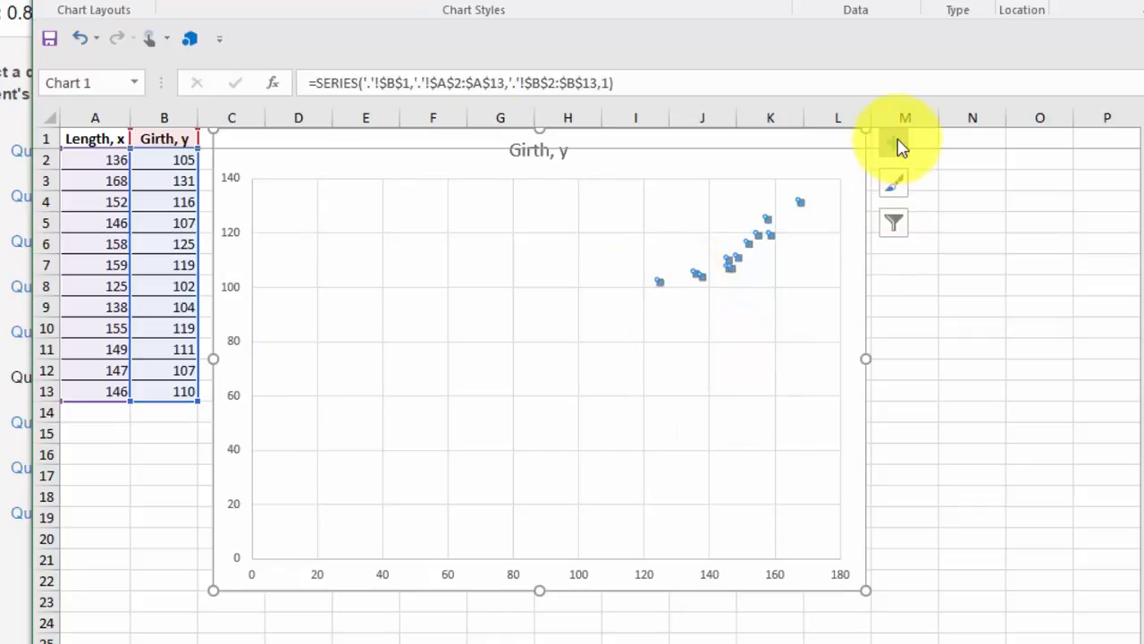
{"action": "left_click", "coordinate": [893, 143]}
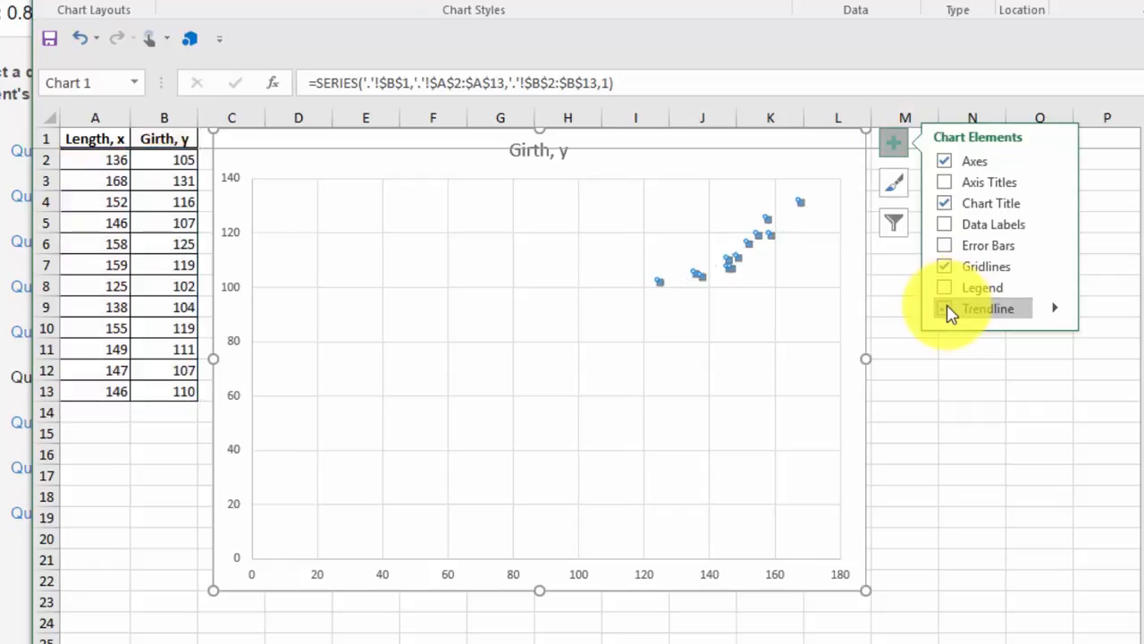
{"action": "left_click", "coordinate": [944, 308]}
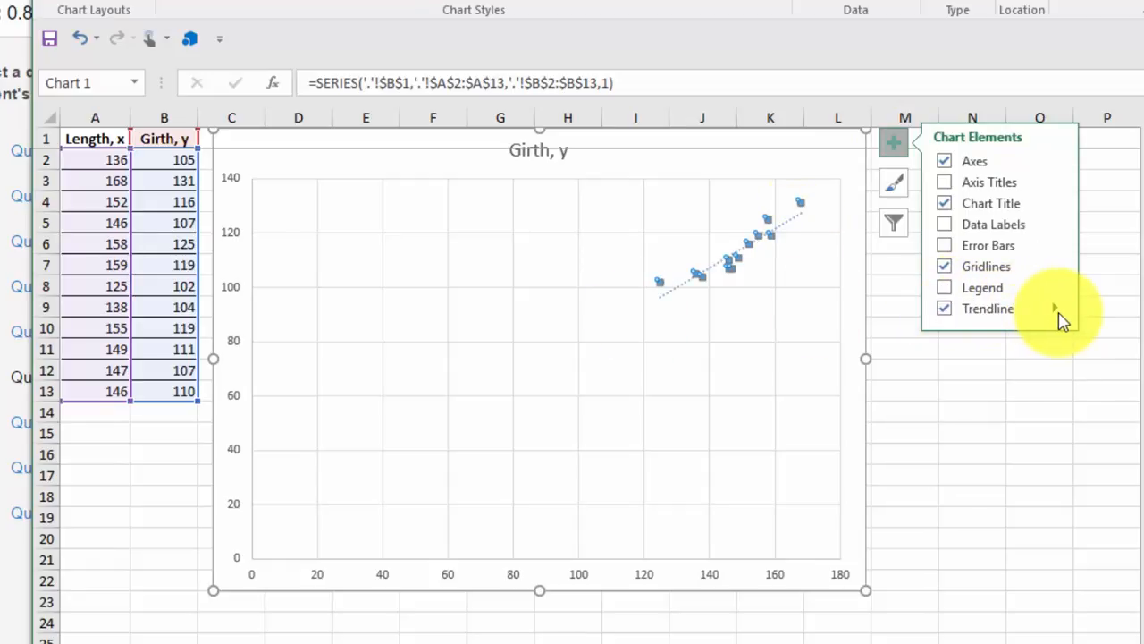
{"action": "left_click", "coordinate": [1055, 308]}
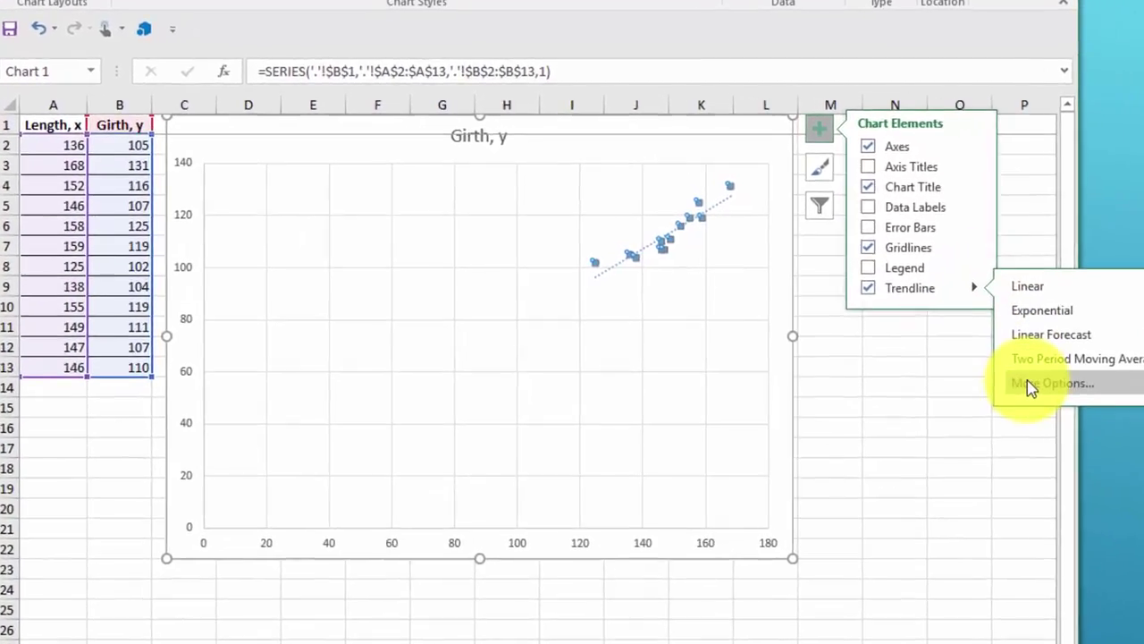
Step: In Format Trendline, display the equation y = 0.7226x + 5.8703 and R² ≈ 0.851 on the chart
{"action": "left_click", "coordinate": [1051, 382]}
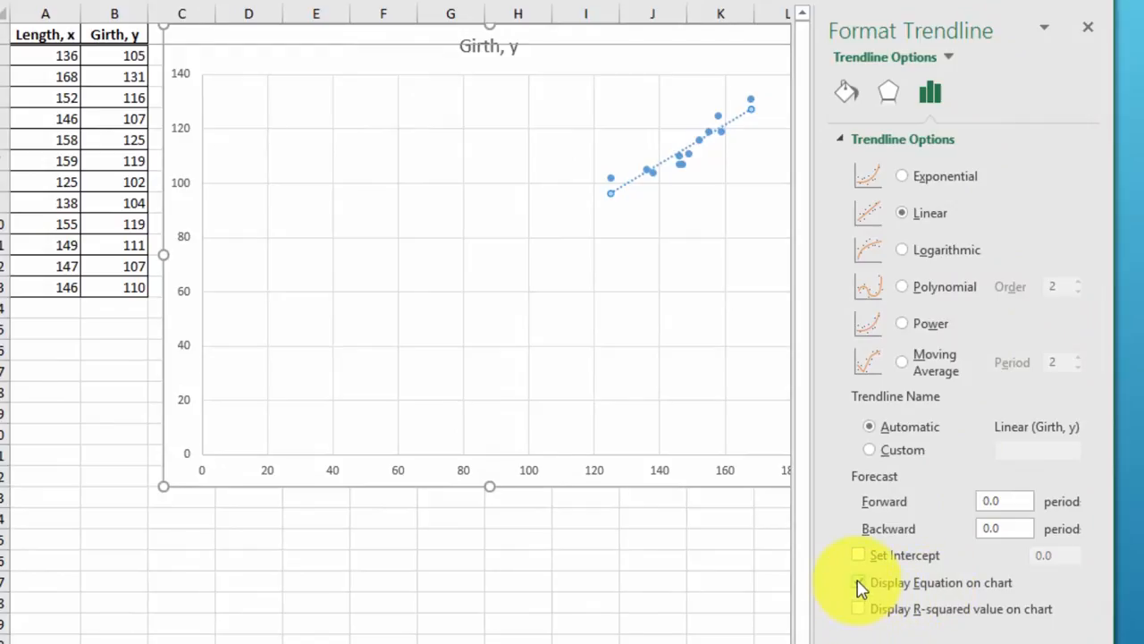
{"action": "left_click", "coordinate": [858, 583]}
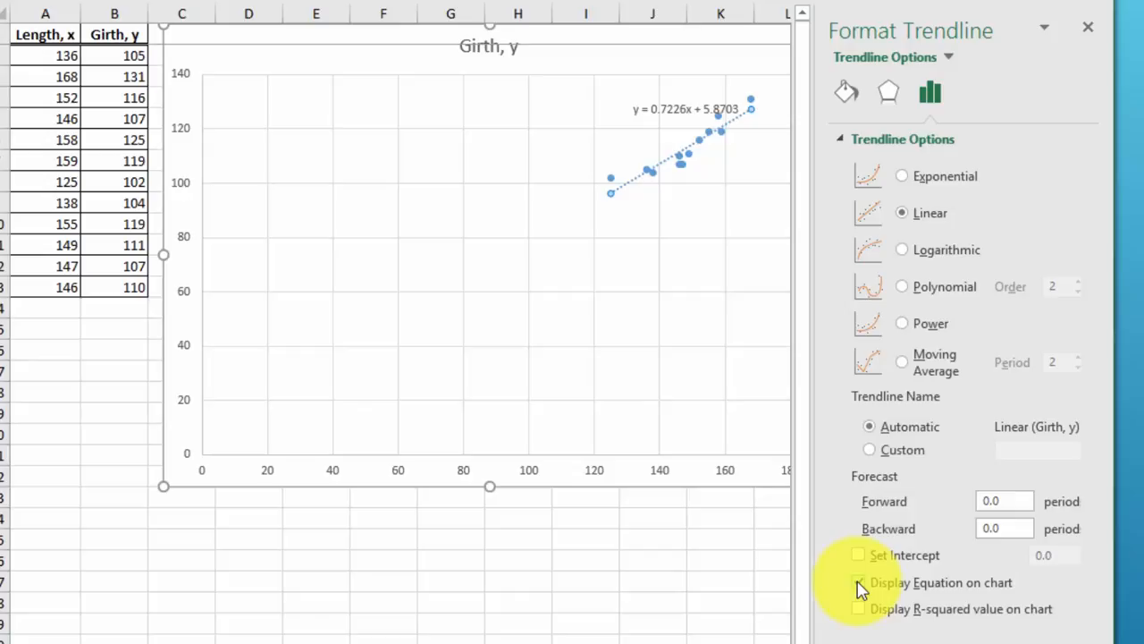
{"action": "left_click", "coordinate": [858, 583]}
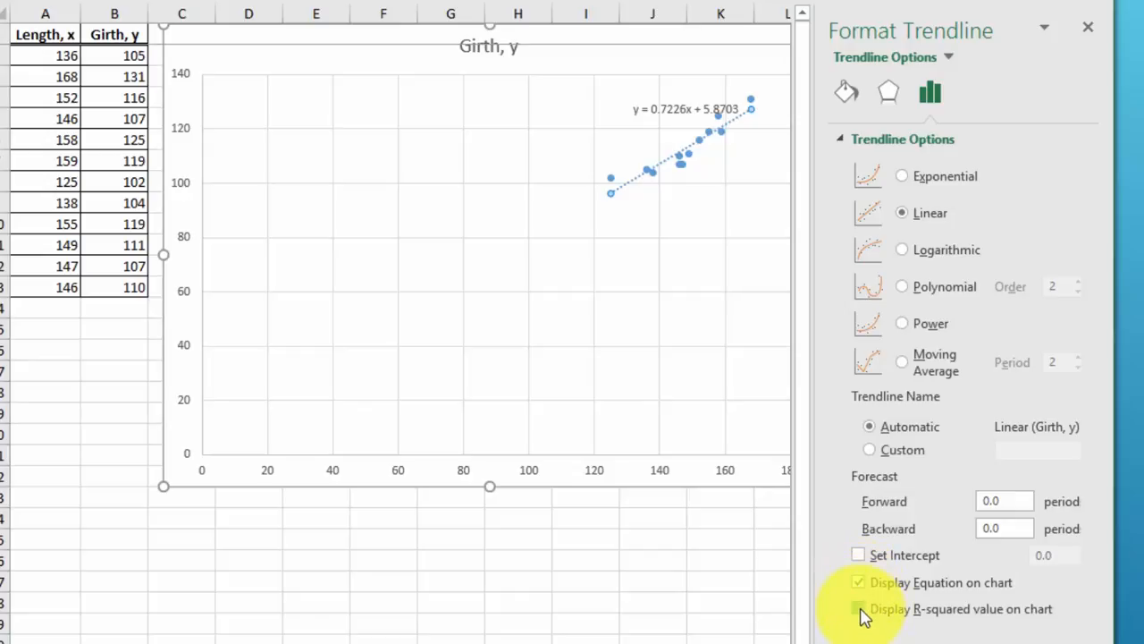
{"action": "left_click", "coordinate": [858, 608]}
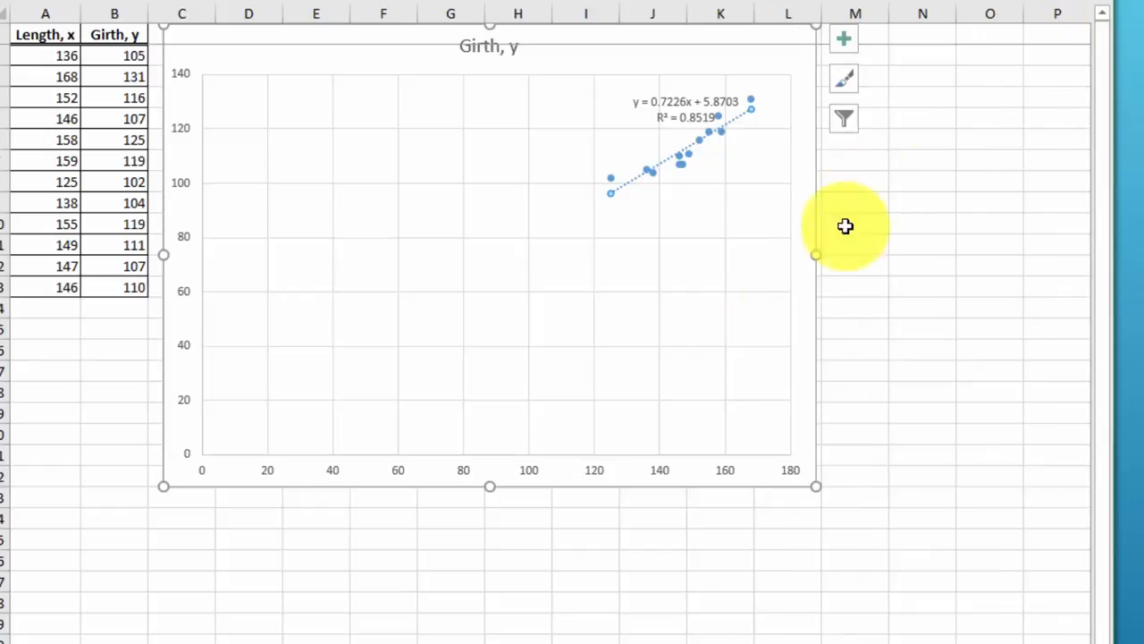
{"action": "mouse_move", "coordinate": [647, 122]}
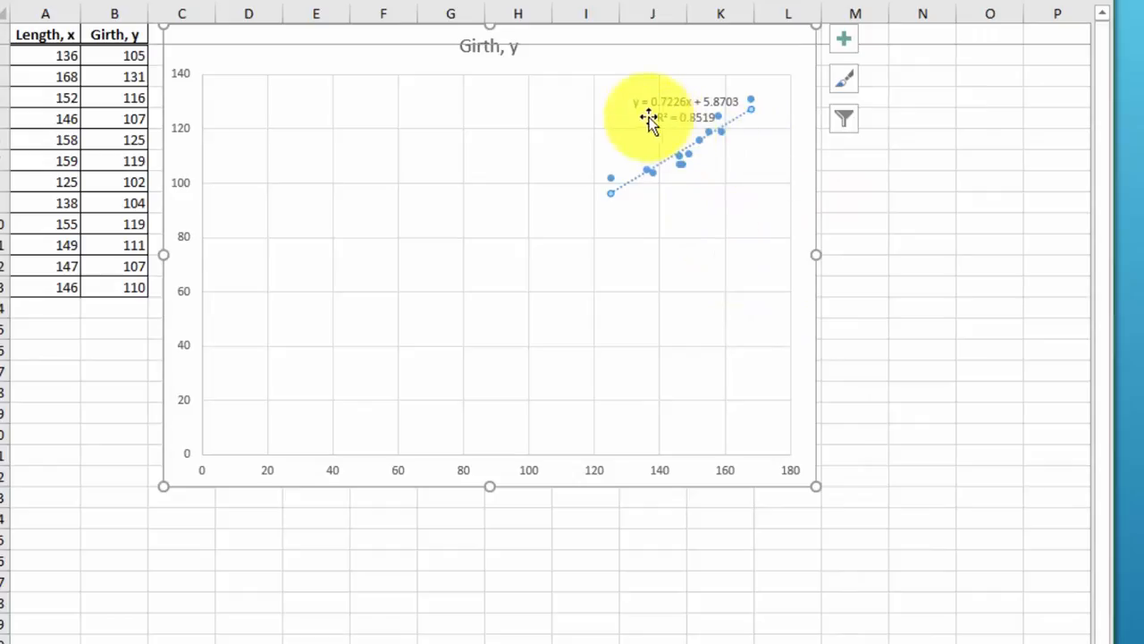
{"action": "mouse_move", "coordinate": [648, 124]}
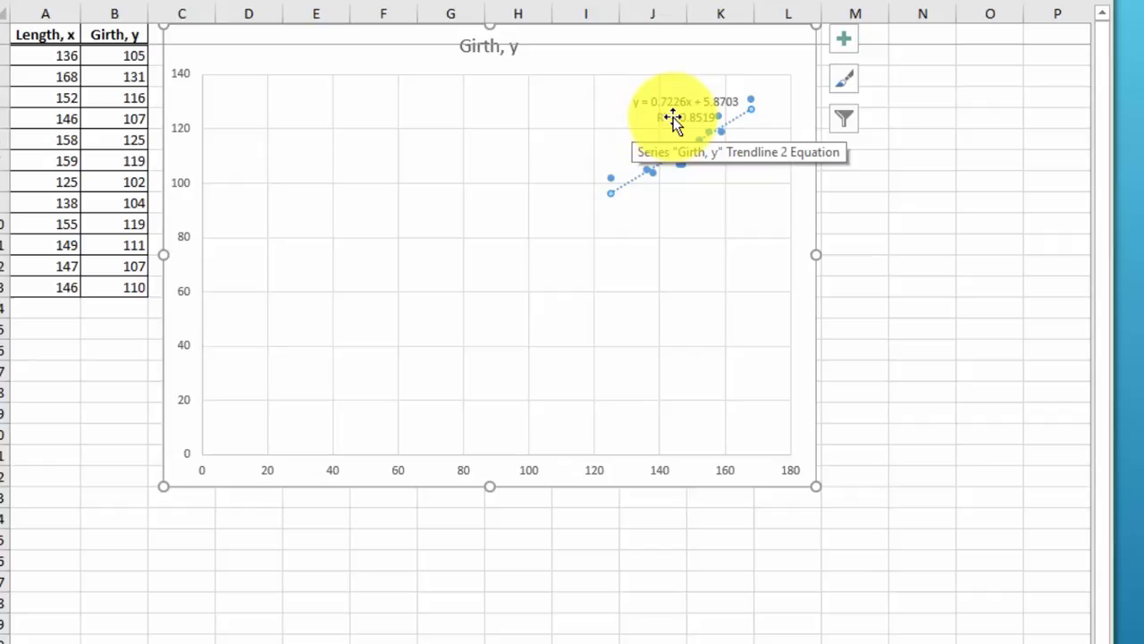
{"action": "mouse_move", "coordinate": [704, 117]}
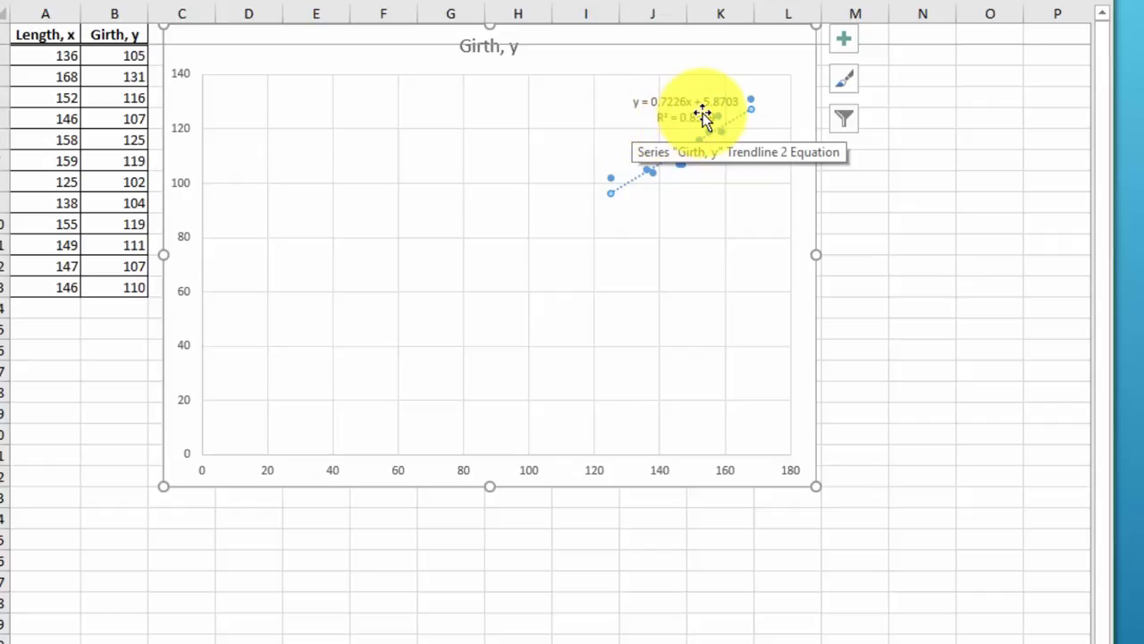
{"action": "mouse_move", "coordinate": [693, 116]}
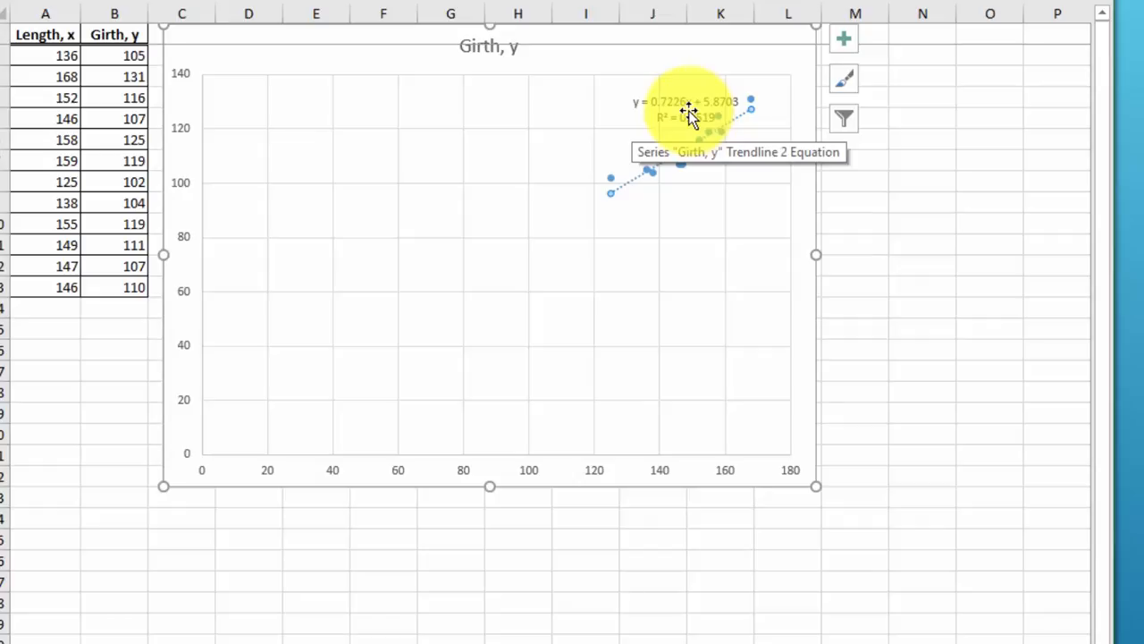
{"action": "mouse_move", "coordinate": [733, 116]}
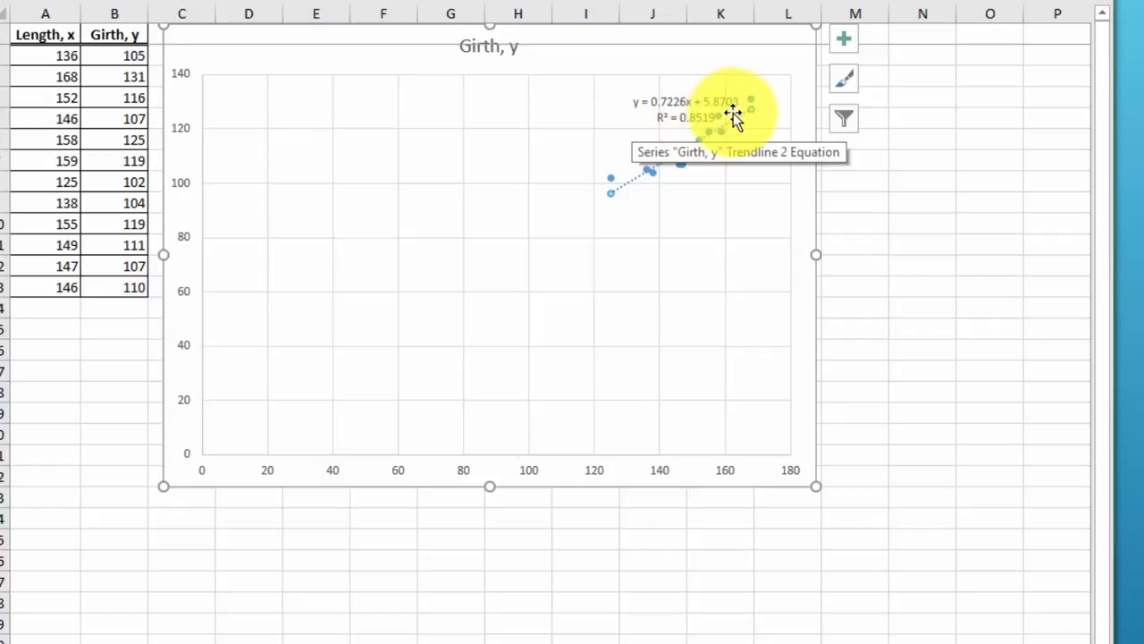
{"action": "mouse_move", "coordinate": [661, 143]}
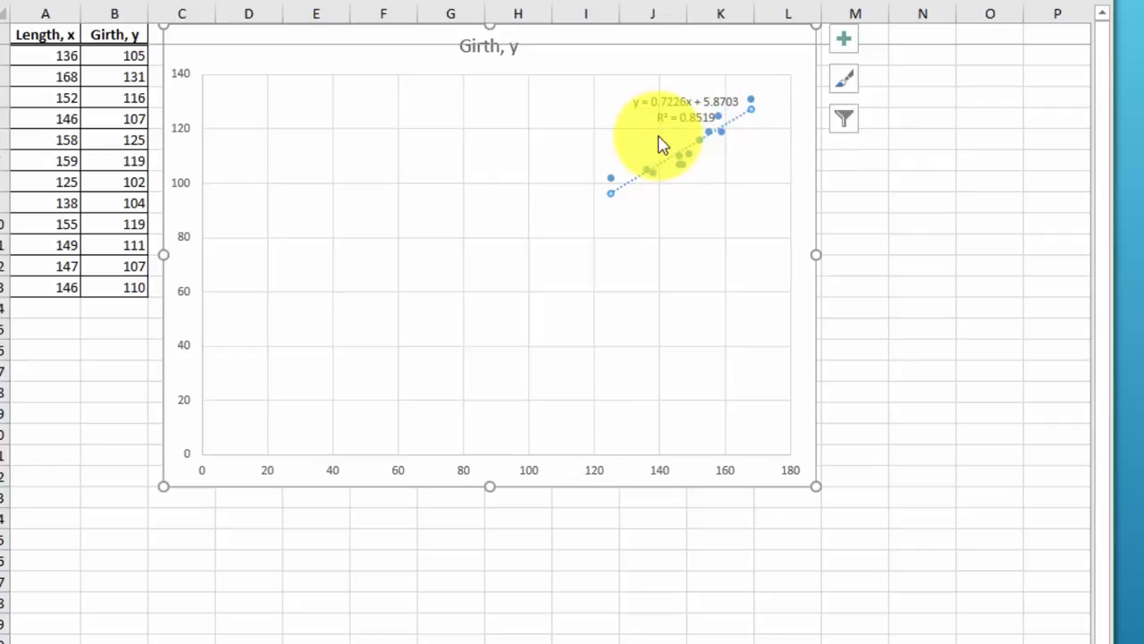
{"action": "mouse_move", "coordinate": [630, 198]}
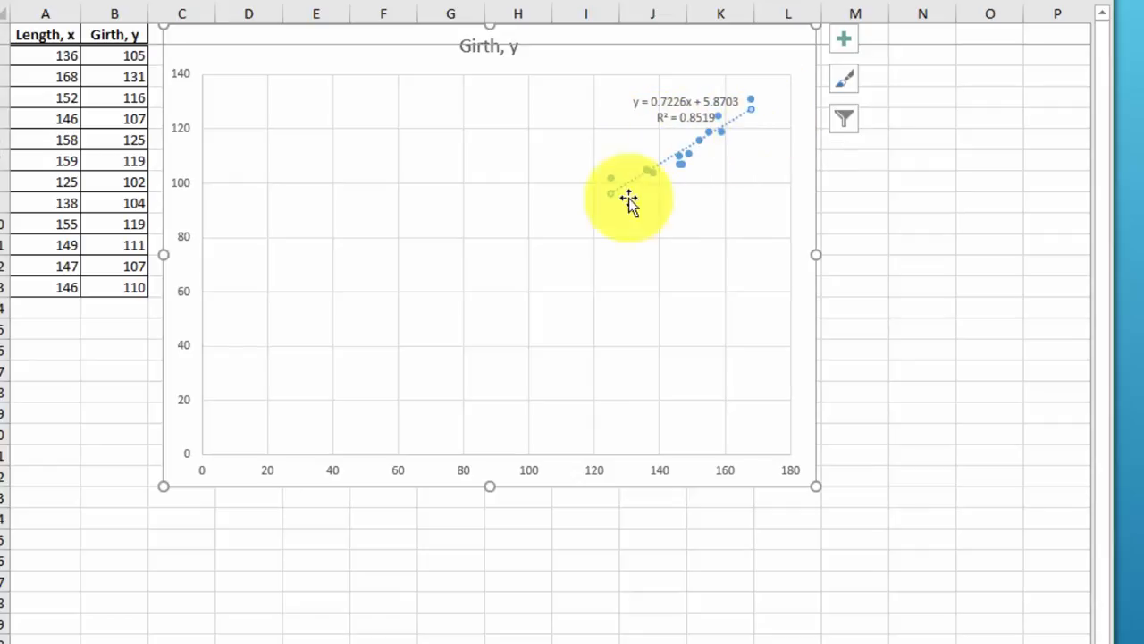
{"action": "mouse_move", "coordinate": [737, 157]}
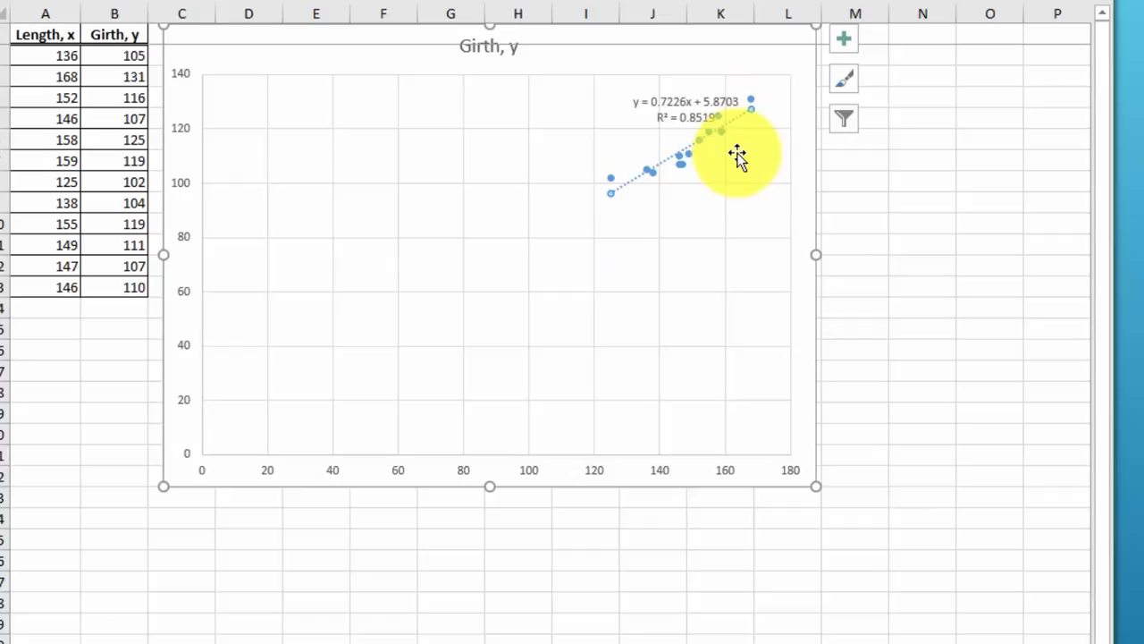